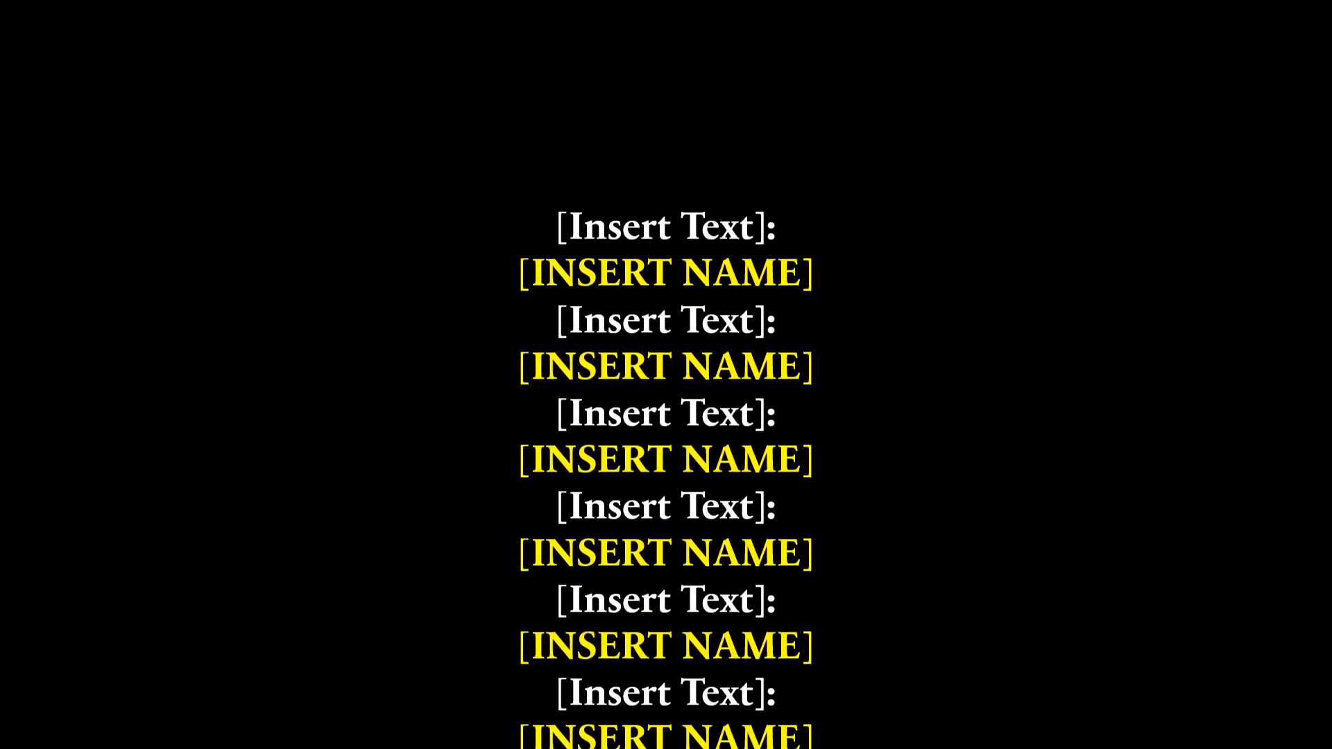
Switch the title slide to the Blank layout ready for a text box
{"action": "scroll", "scroll_direction": "down", "scroll_amount": 3}
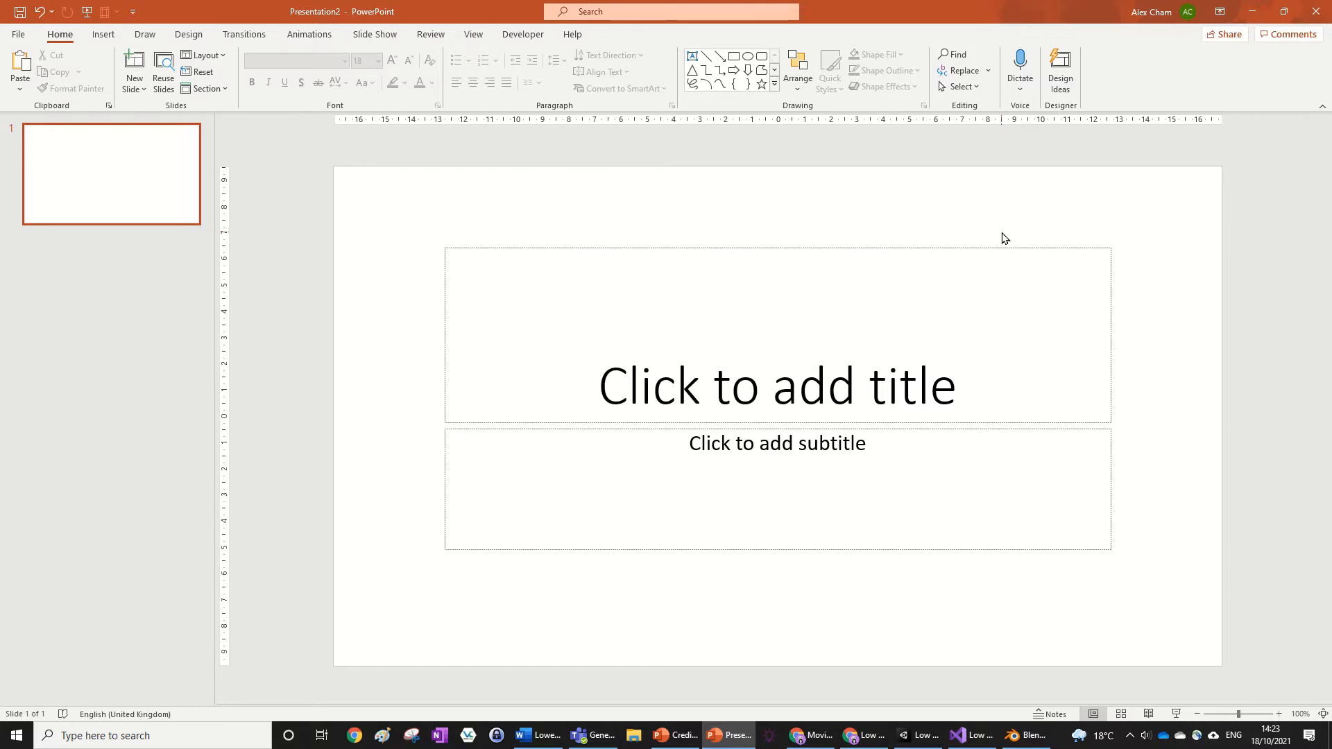
{"action": "mouse_move", "coordinate": [996, 237]}
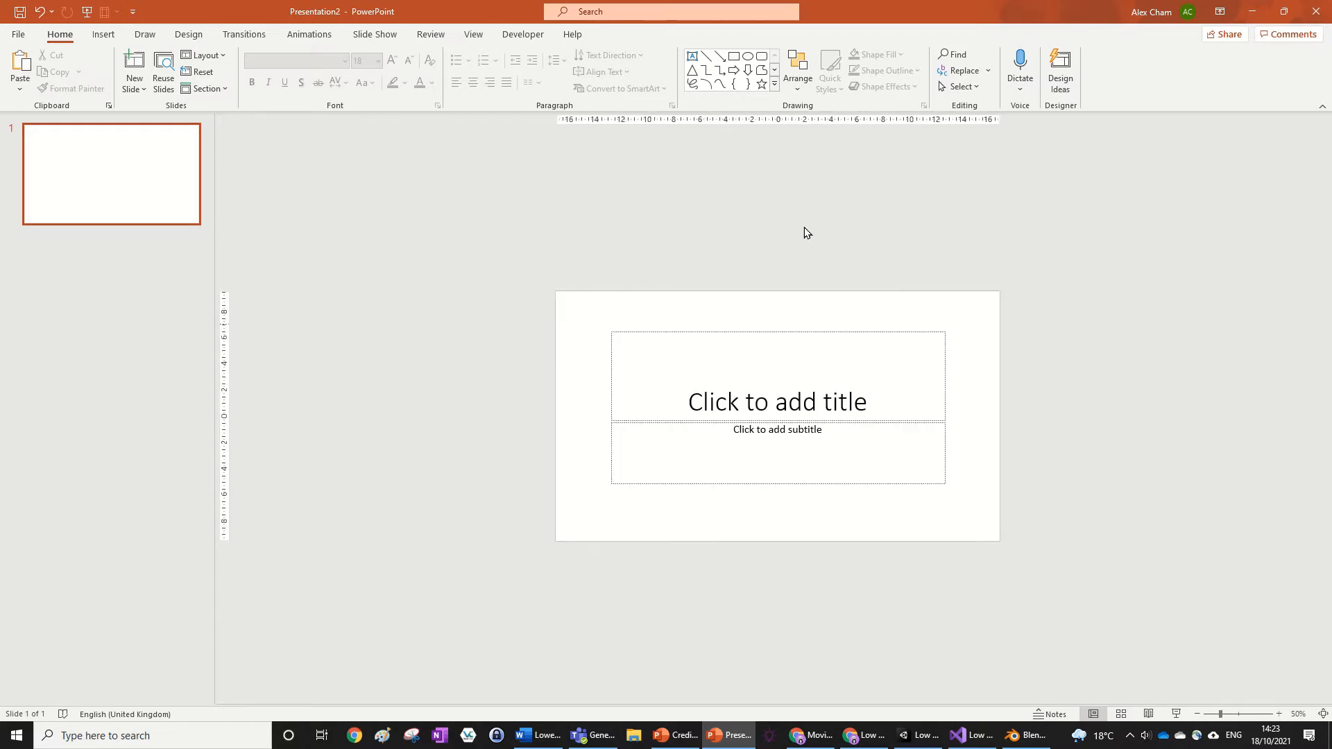
{"action": "mouse_move", "coordinate": [679, 222]}
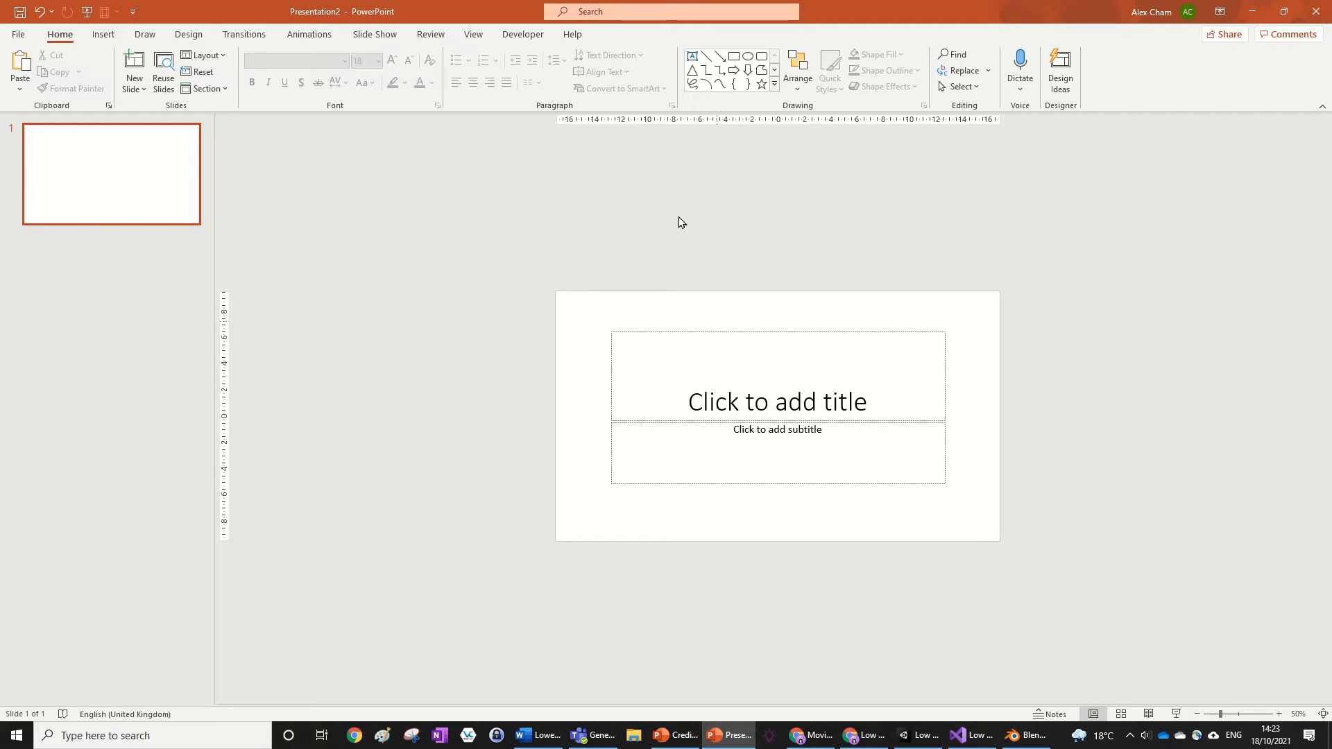
{"action": "left_click", "coordinate": [202, 56]}
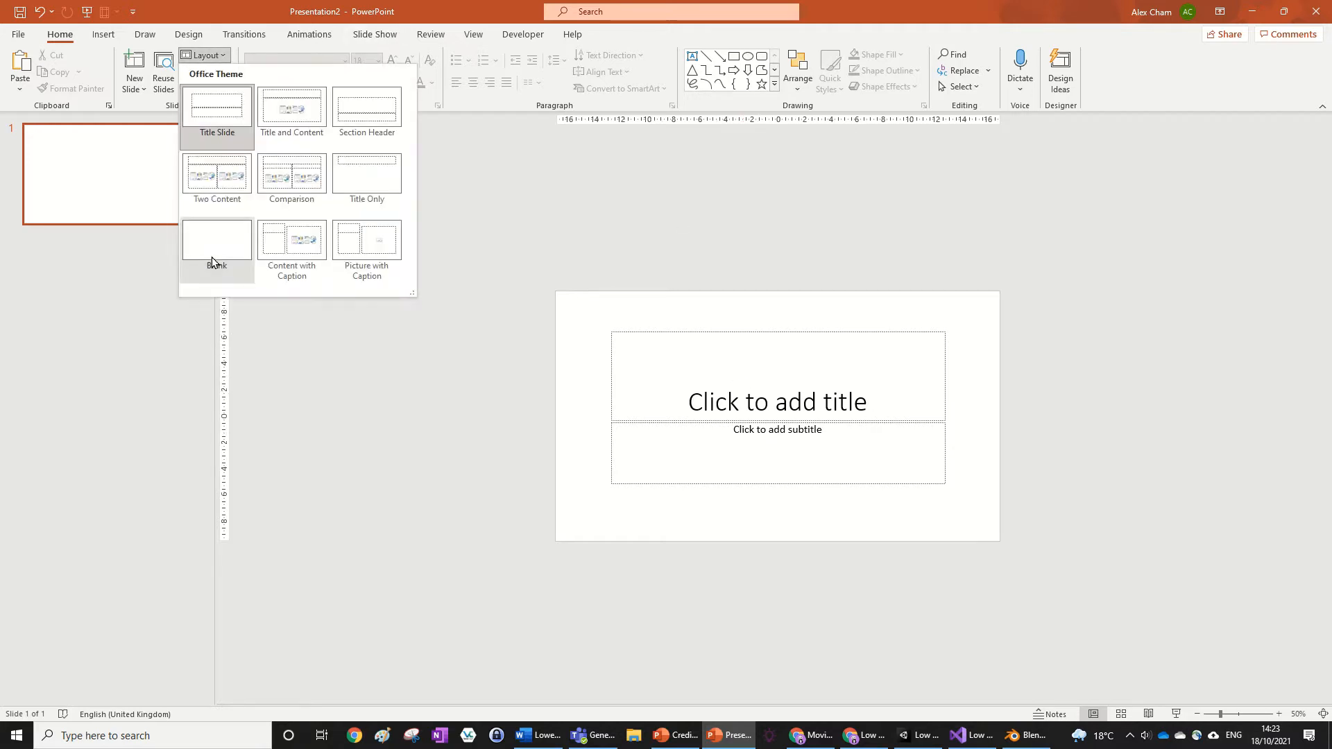
{"action": "left_click", "coordinate": [216, 240]}
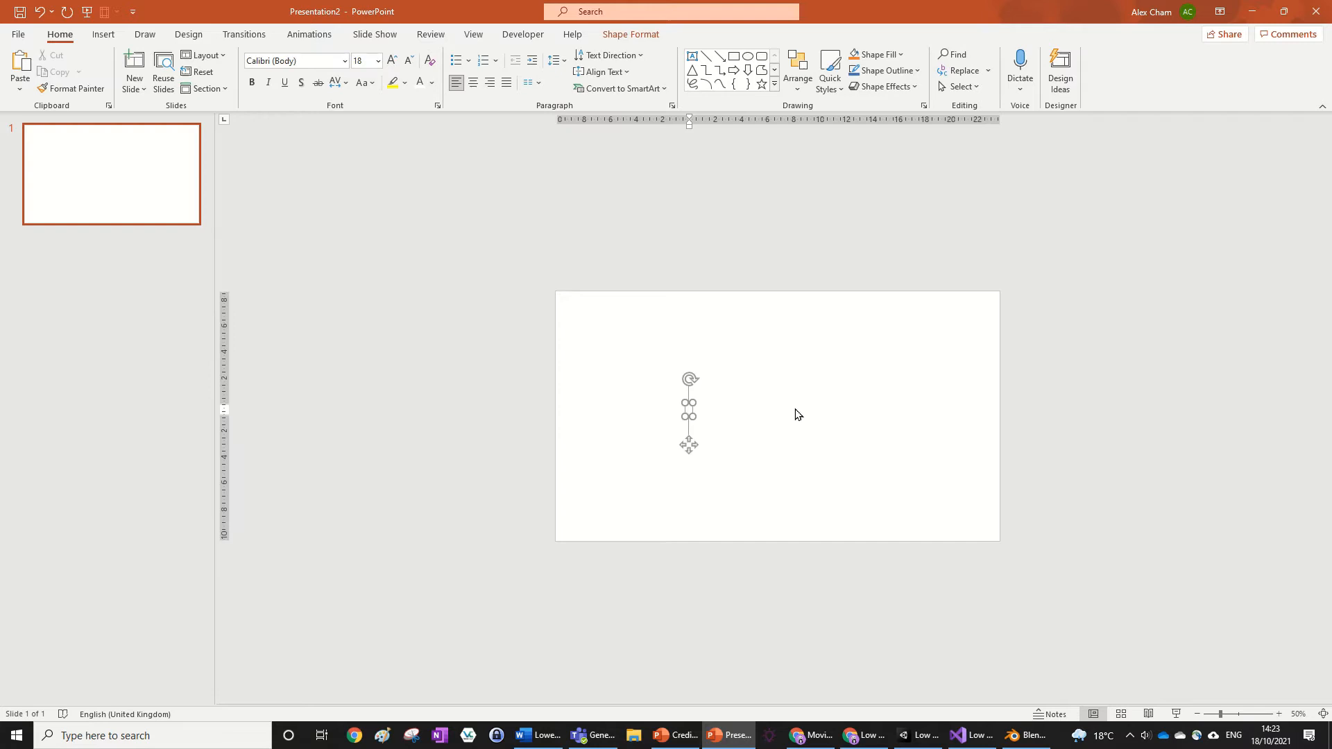
{"action": "mouse_move", "coordinate": [1133, 461]}
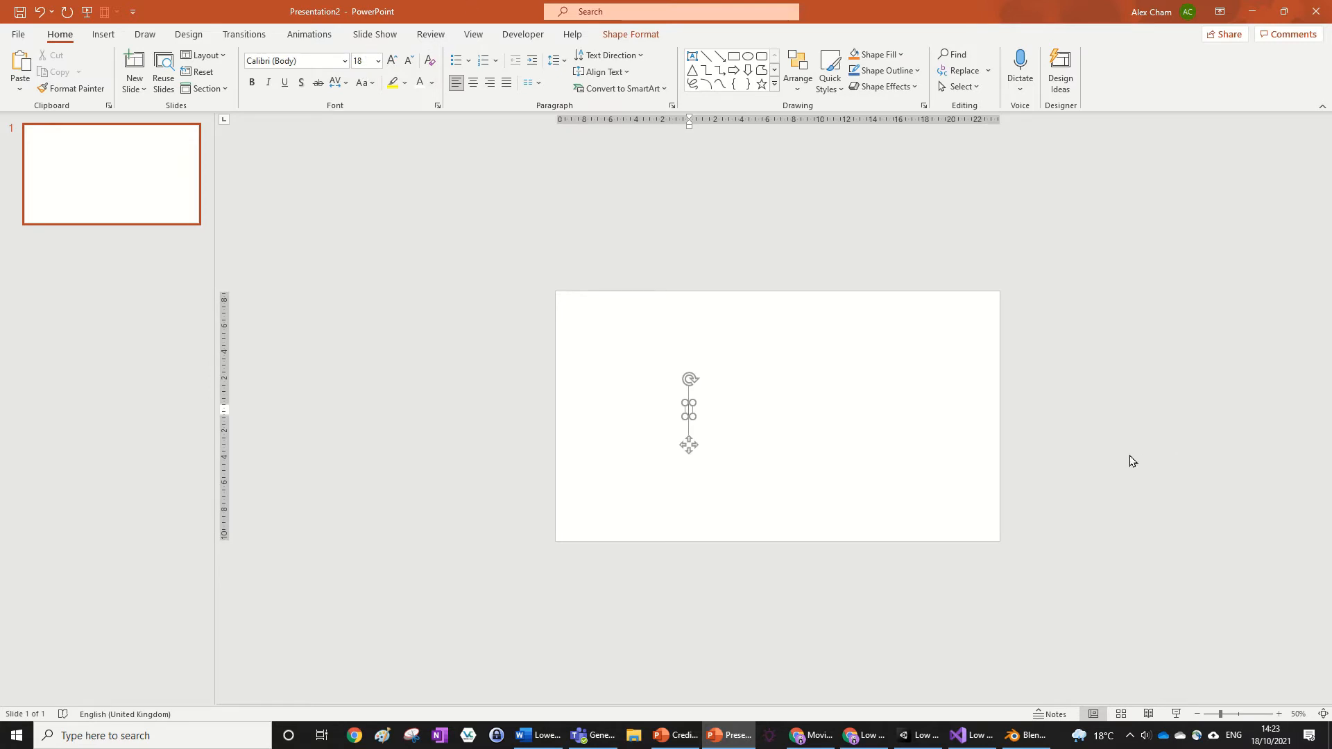
{"action": "type", "text": "DIREC"}
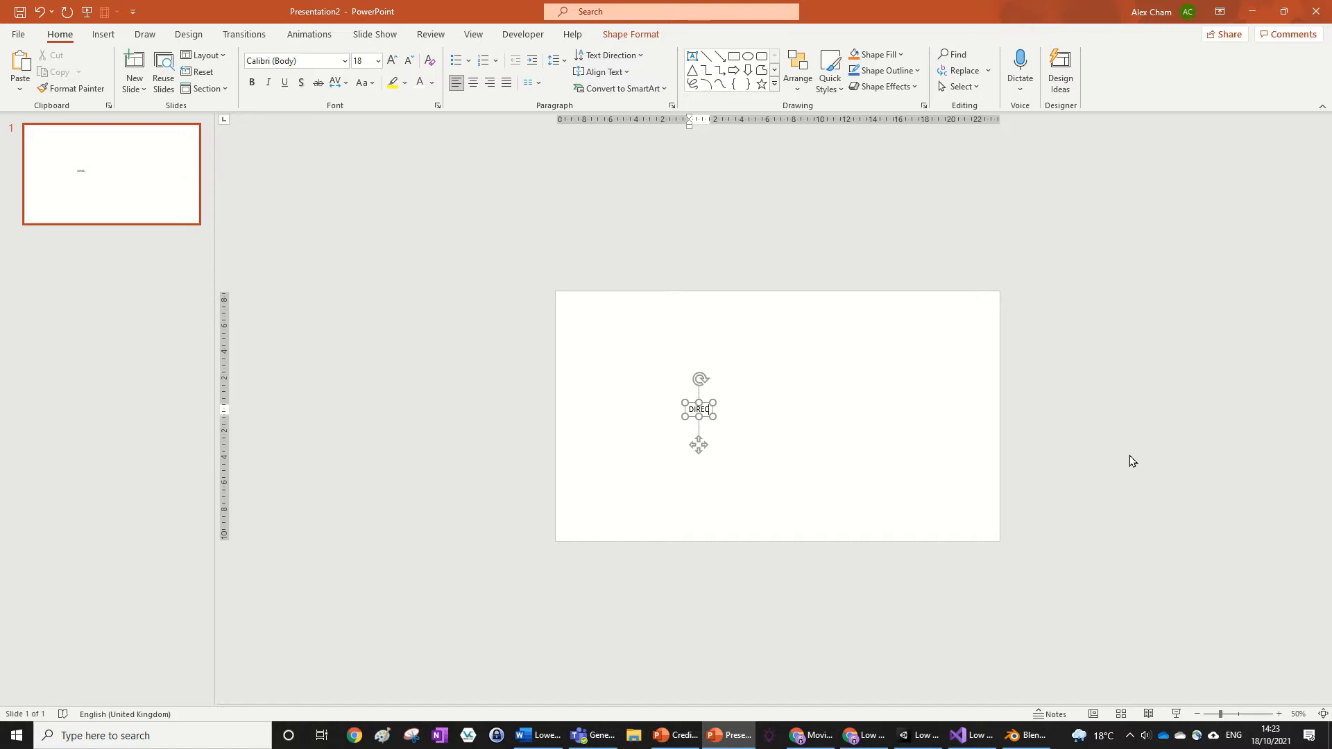
{"action": "type", "text": "TOR"}
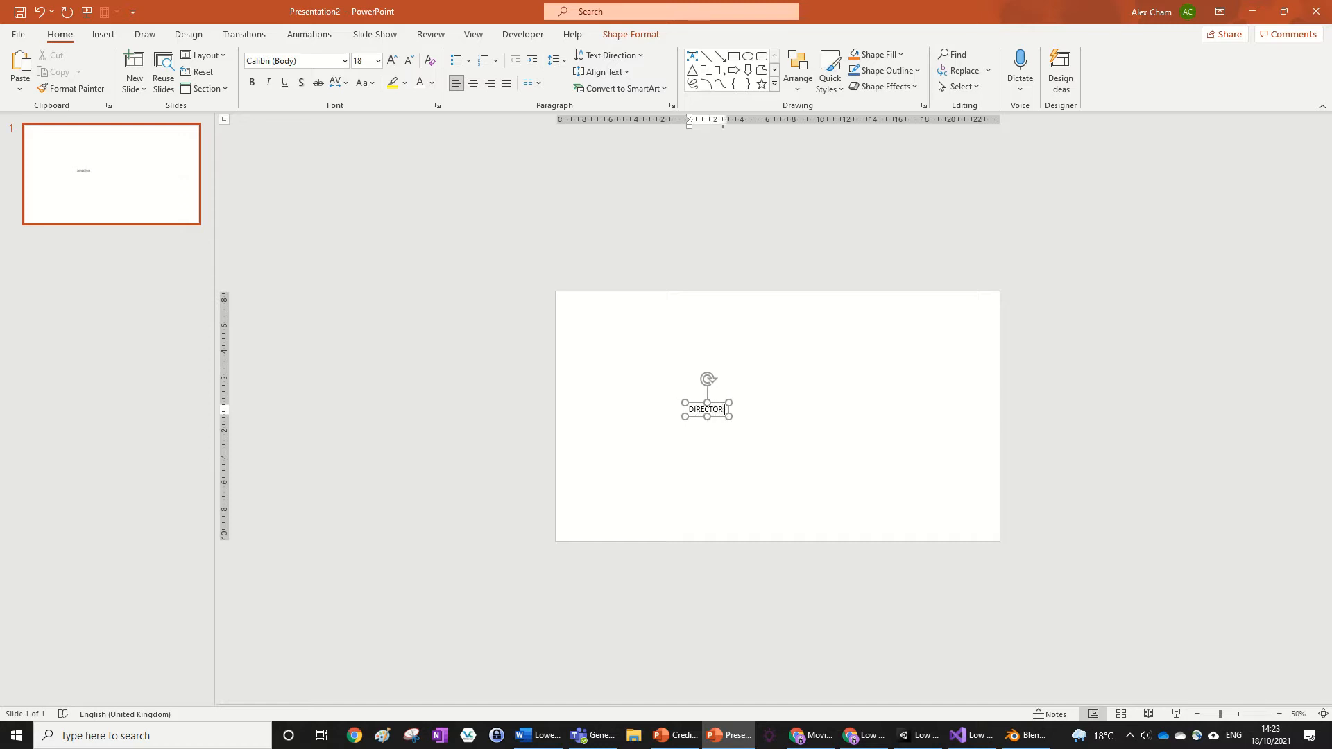
{"action": "type", "text": "ALEX"}
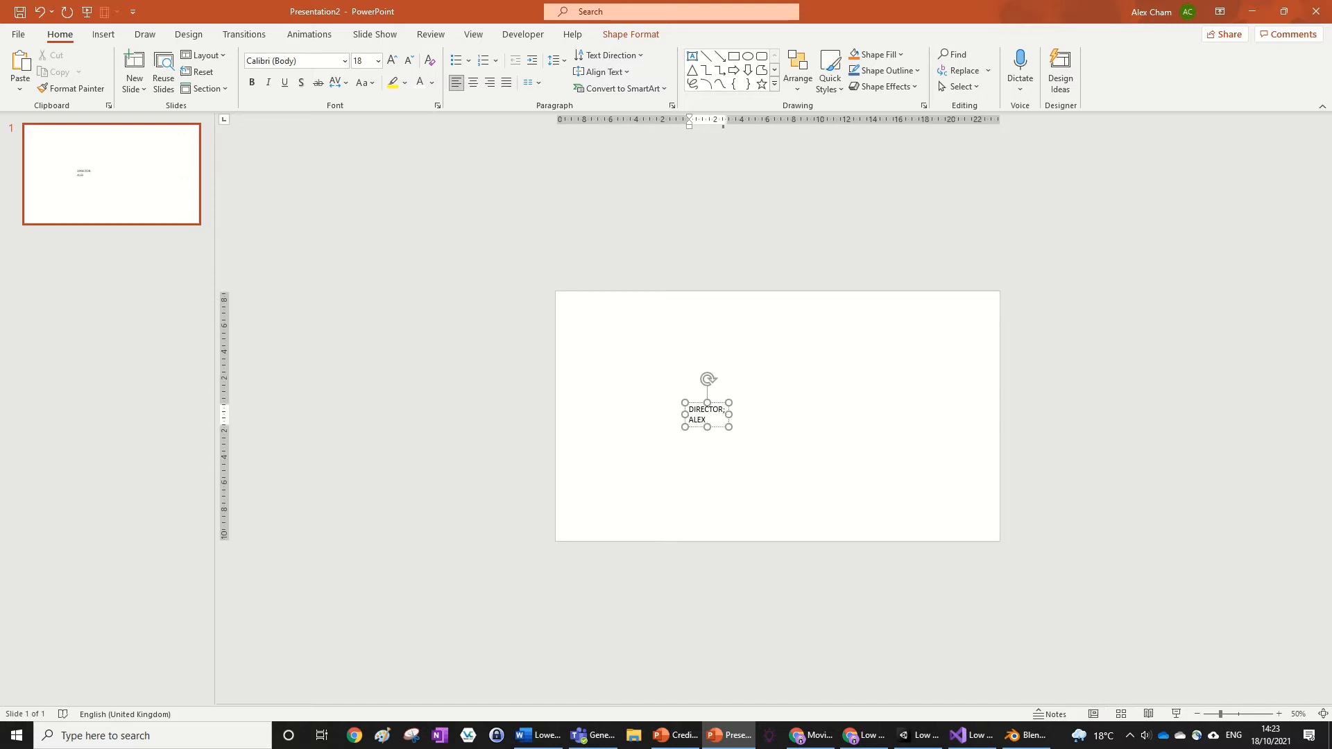
{"action": "type", "text": "CHAM"}
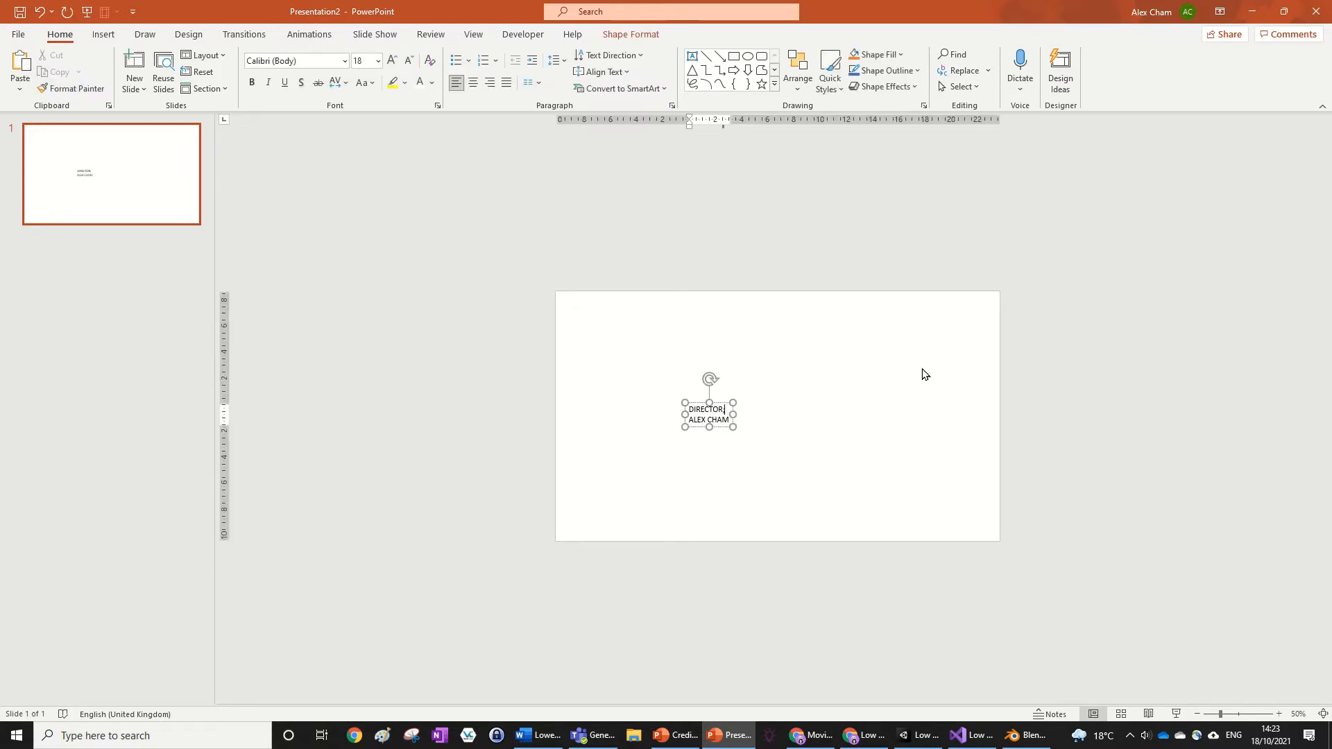
{"action": "left_click", "coordinate": [308, 33]}
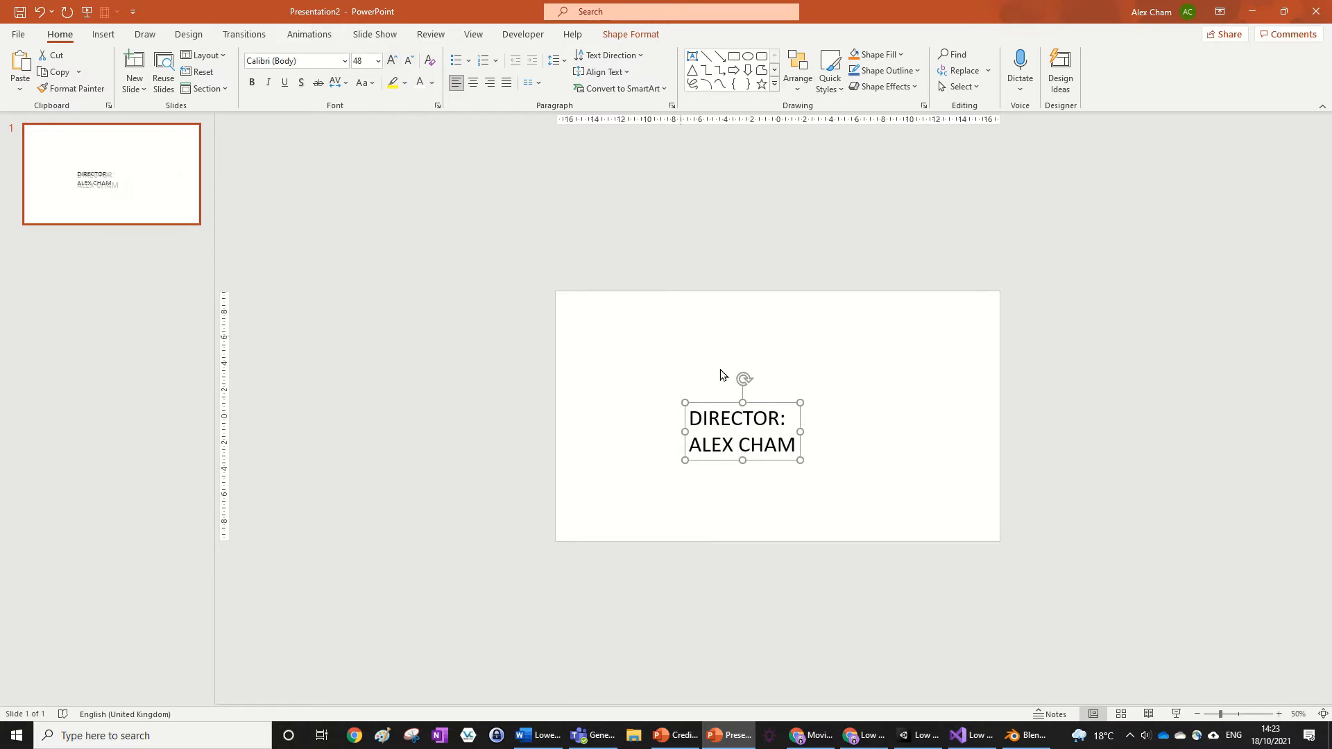
Set the credit lines in Sabon Next LT at 44 pt and move to the slide design options
{"action": "left_click", "coordinate": [344, 59]}
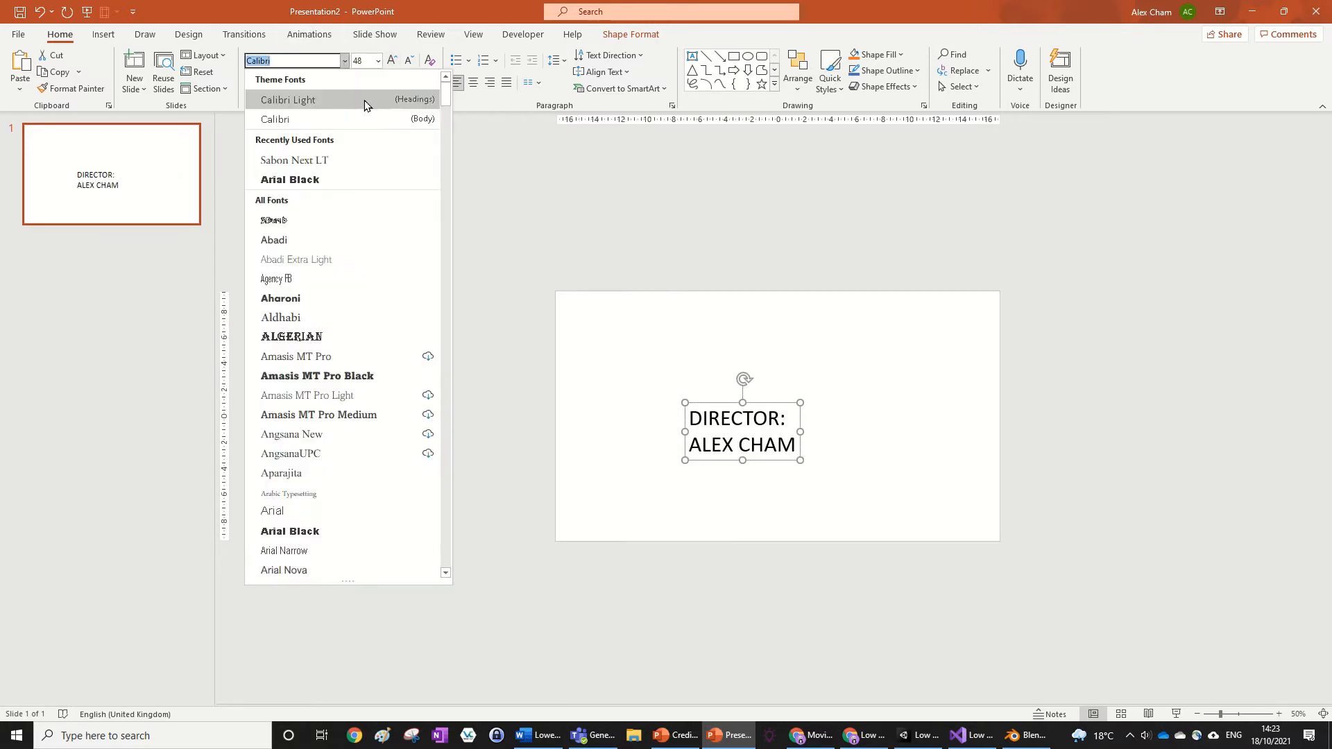
{"action": "left_click", "coordinate": [294, 161]}
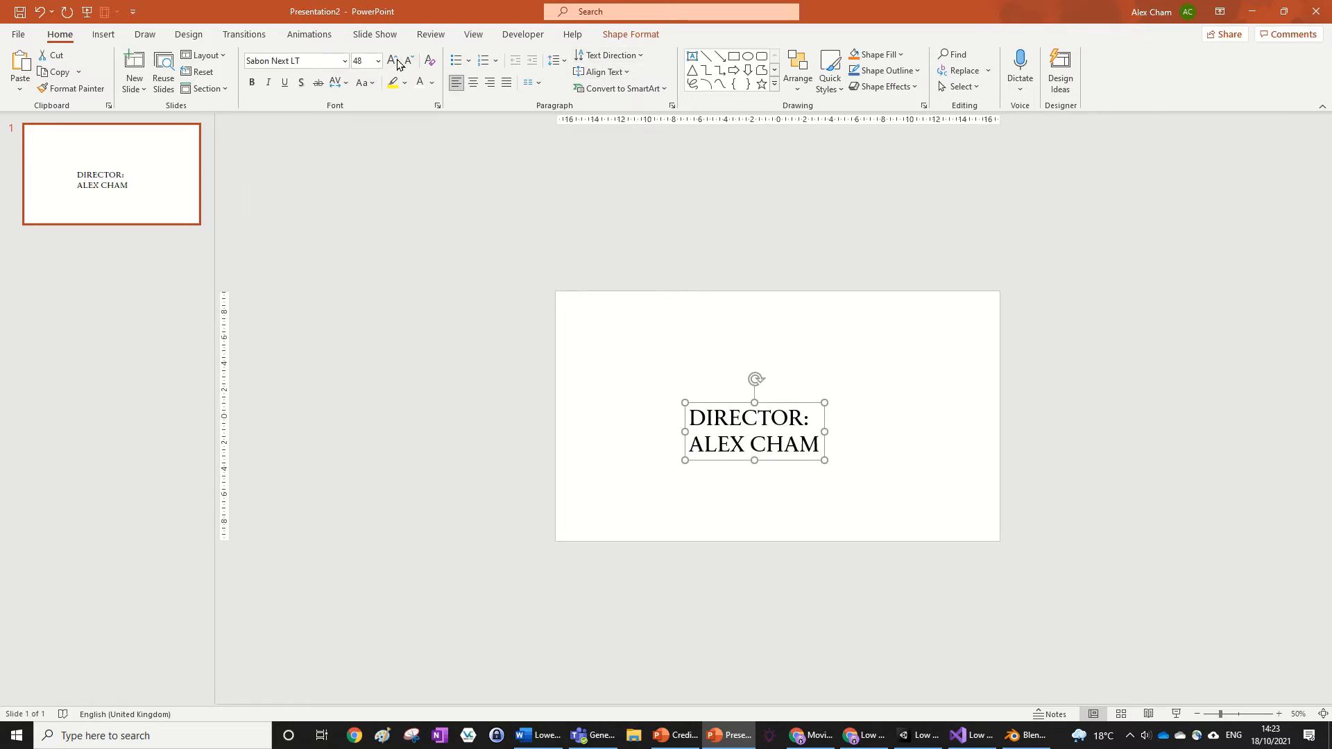
{"action": "left_click", "coordinate": [391, 60]}
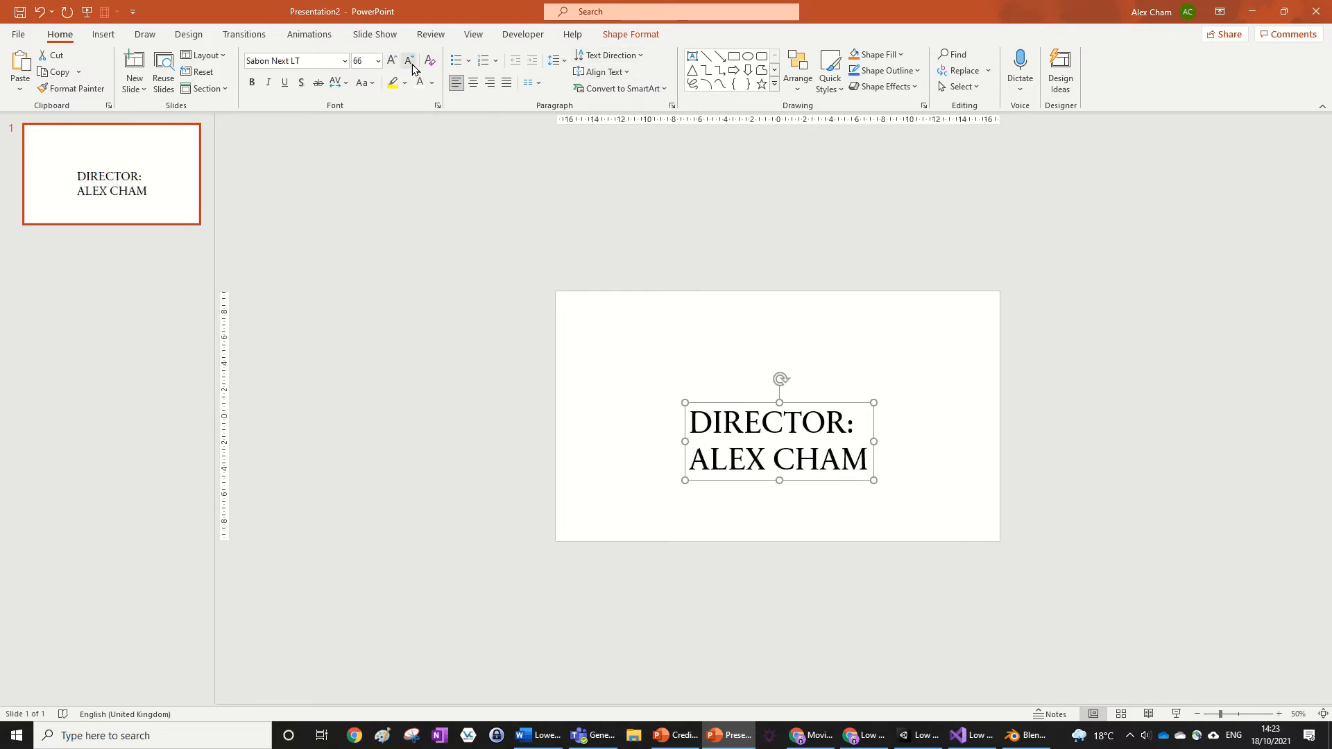
{"action": "left_click", "coordinate": [408, 60]}
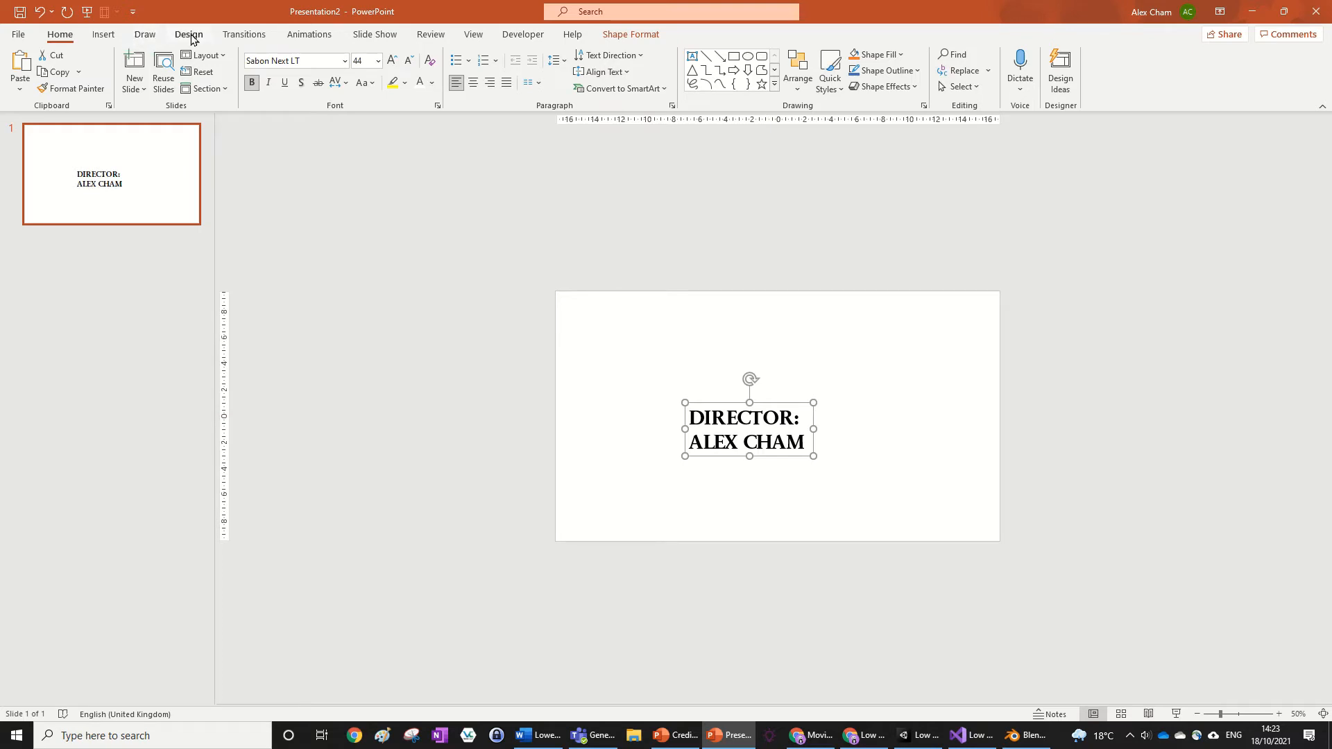
{"action": "left_click", "coordinate": [189, 34]}
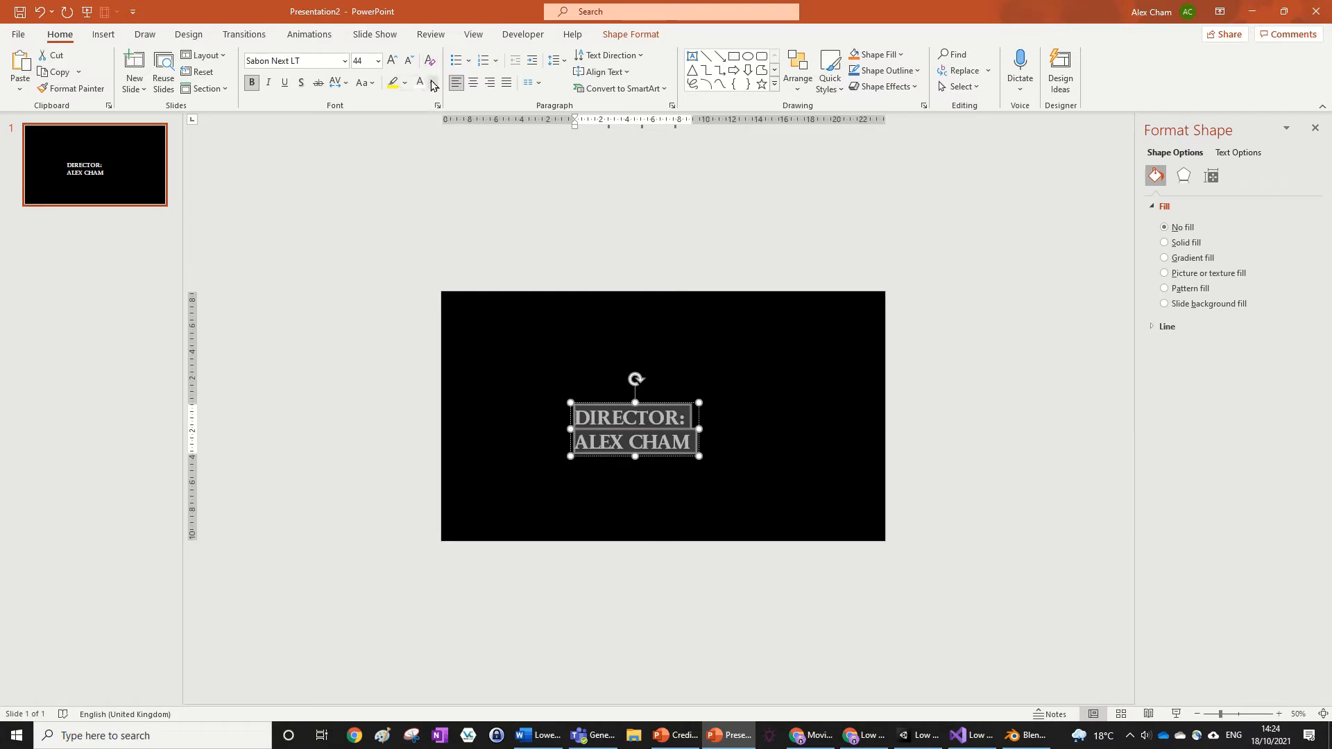
Colour the credits yellow, retype the label as 'Director:' and shrink the text size
{"action": "left_click", "coordinate": [418, 82]}
{"action": "type", "text": "Di"}
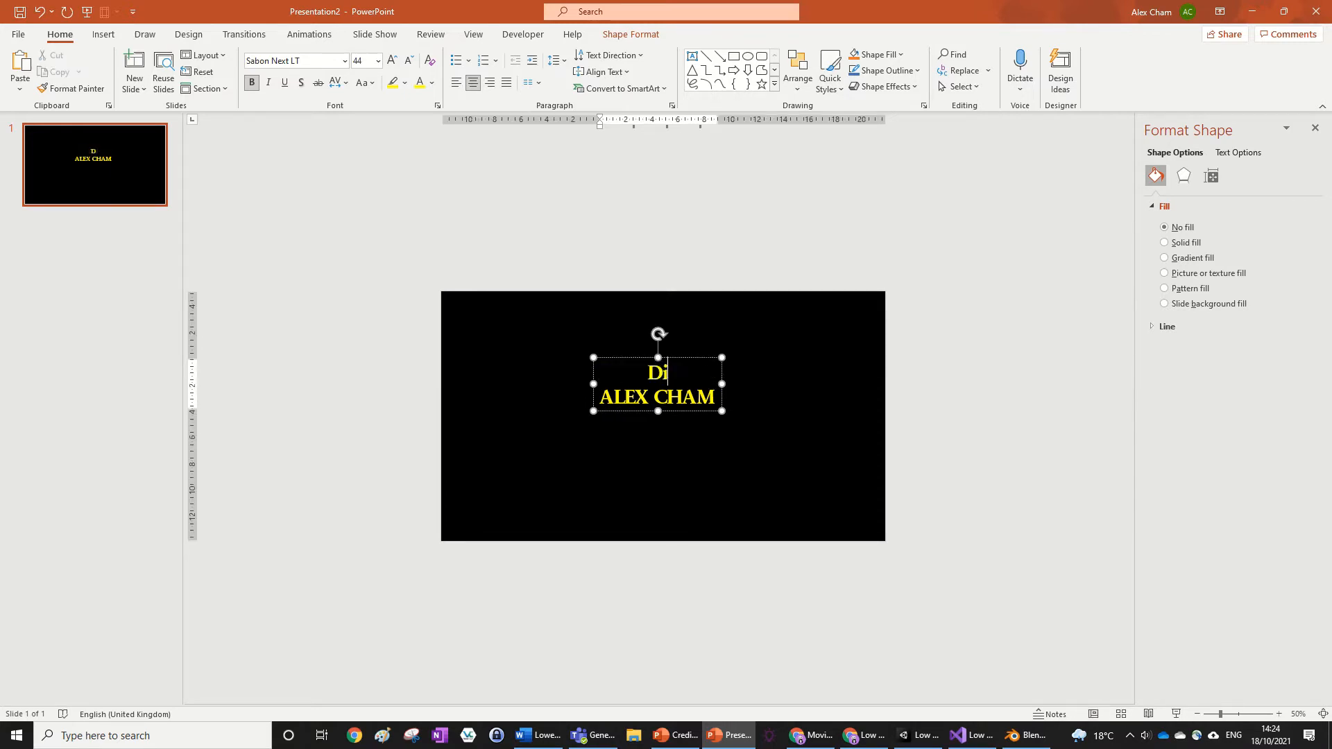
{"action": "type", "text": "rectors"}
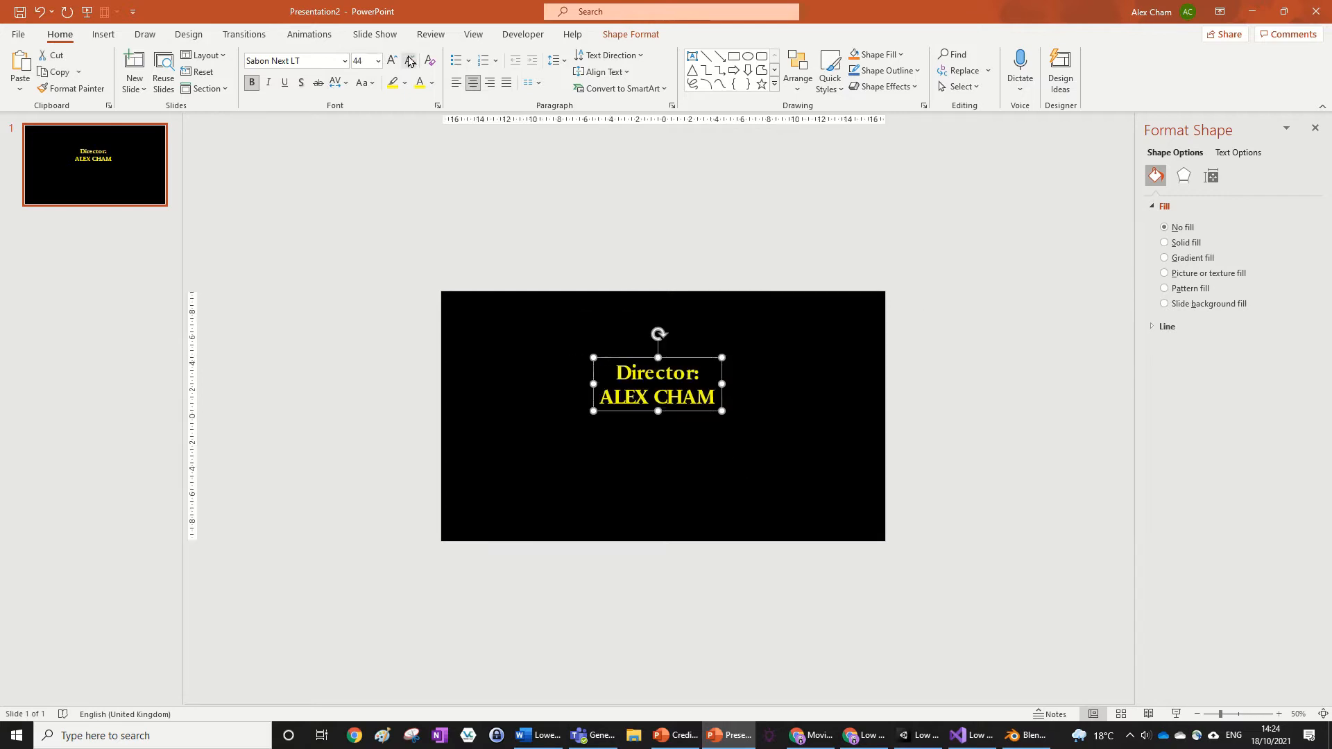
{"action": "left_click", "coordinate": [410, 60]}
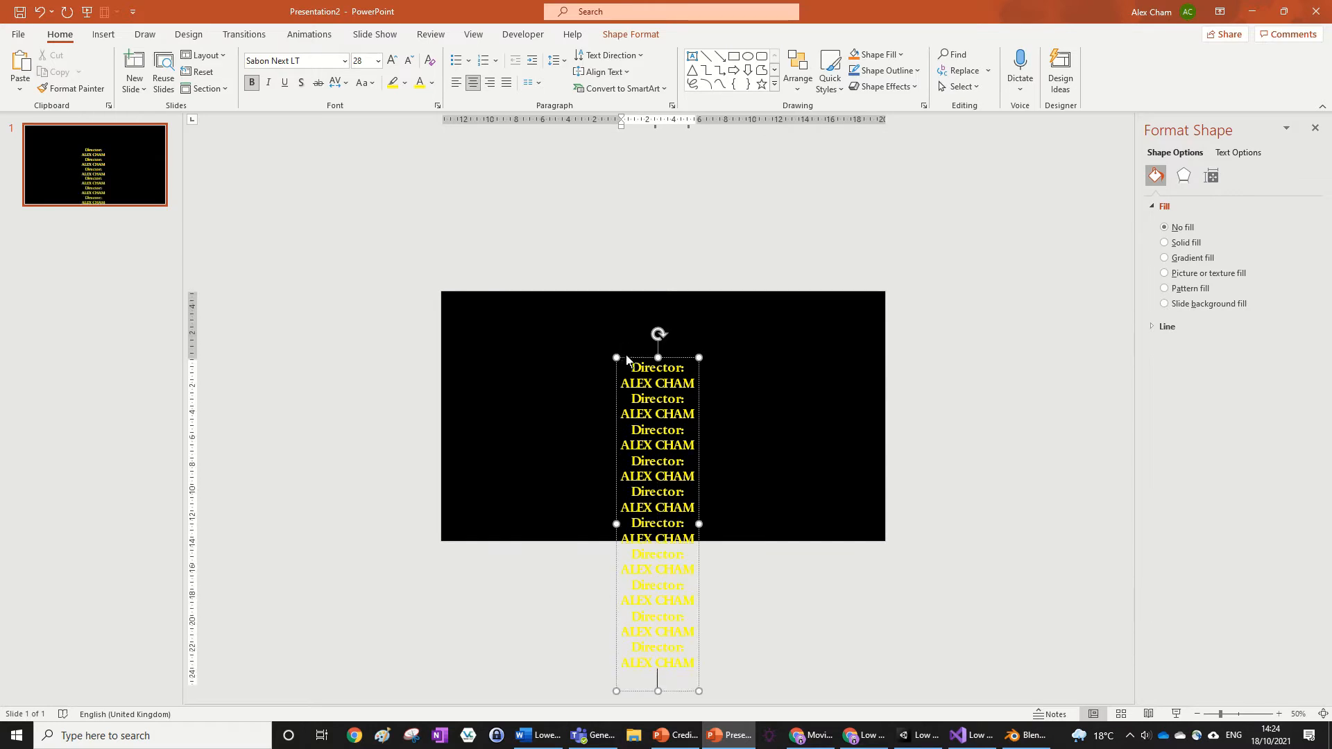
{"action": "mouse_move", "coordinate": [696, 508]}
{"action": "type", "text": "PLEASE"}
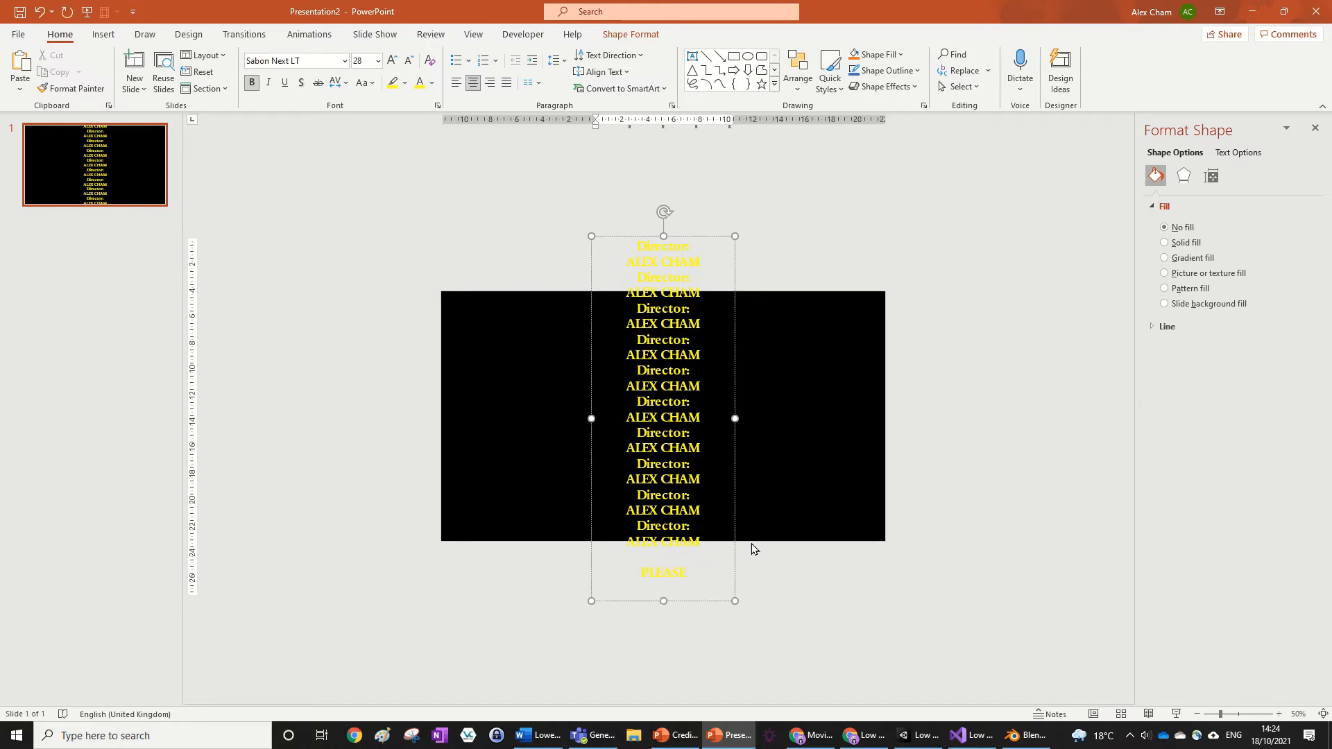
{"action": "type", "text": "UBSCRIBE"}
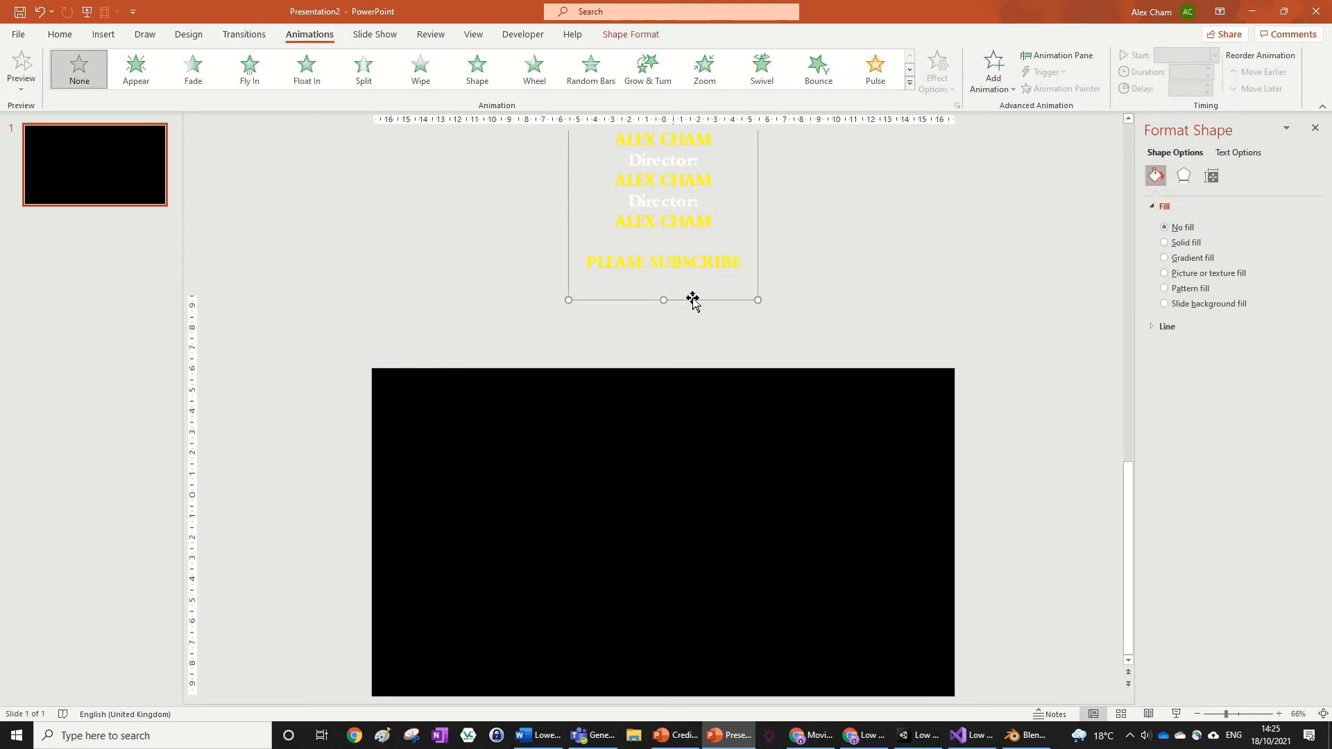
Apply a Fly In animation to the credits box and set its duration to 20.00 seconds
{"action": "left_click", "coordinate": [248, 69]}
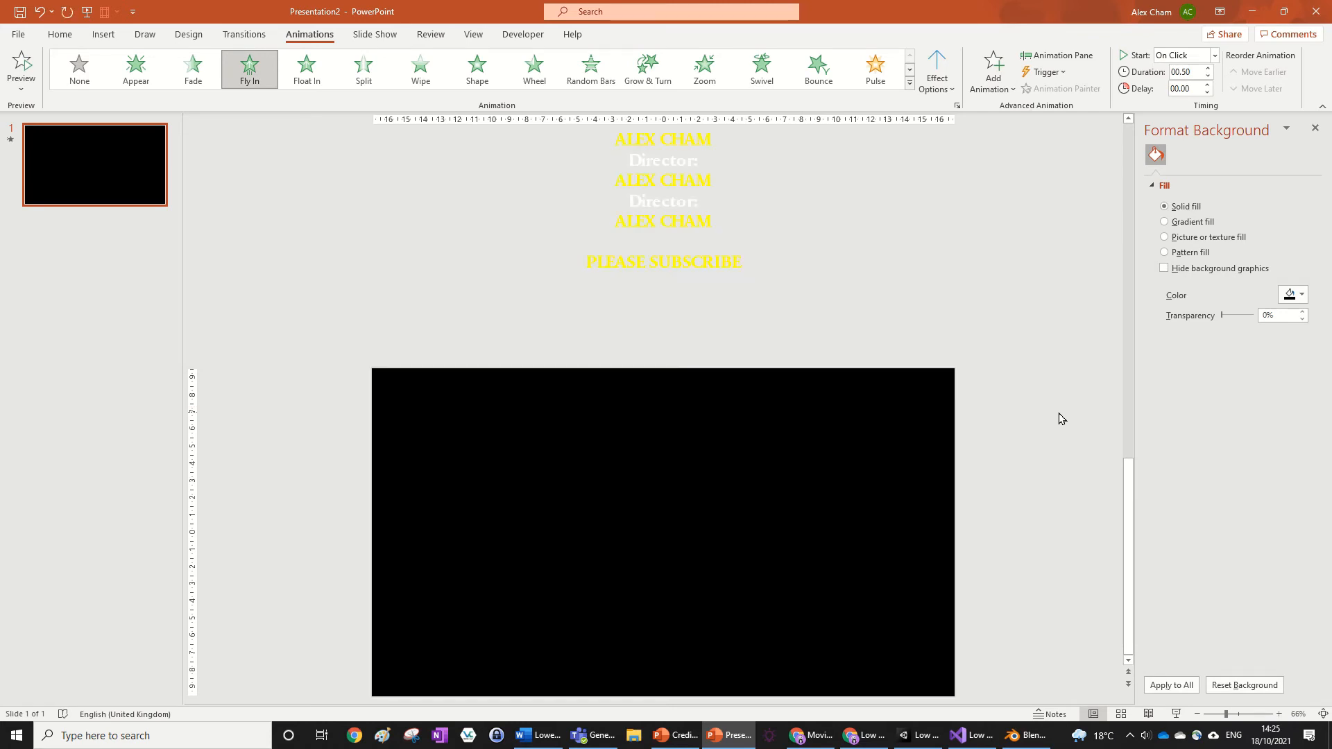
{"action": "left_click", "coordinate": [1183, 70]}
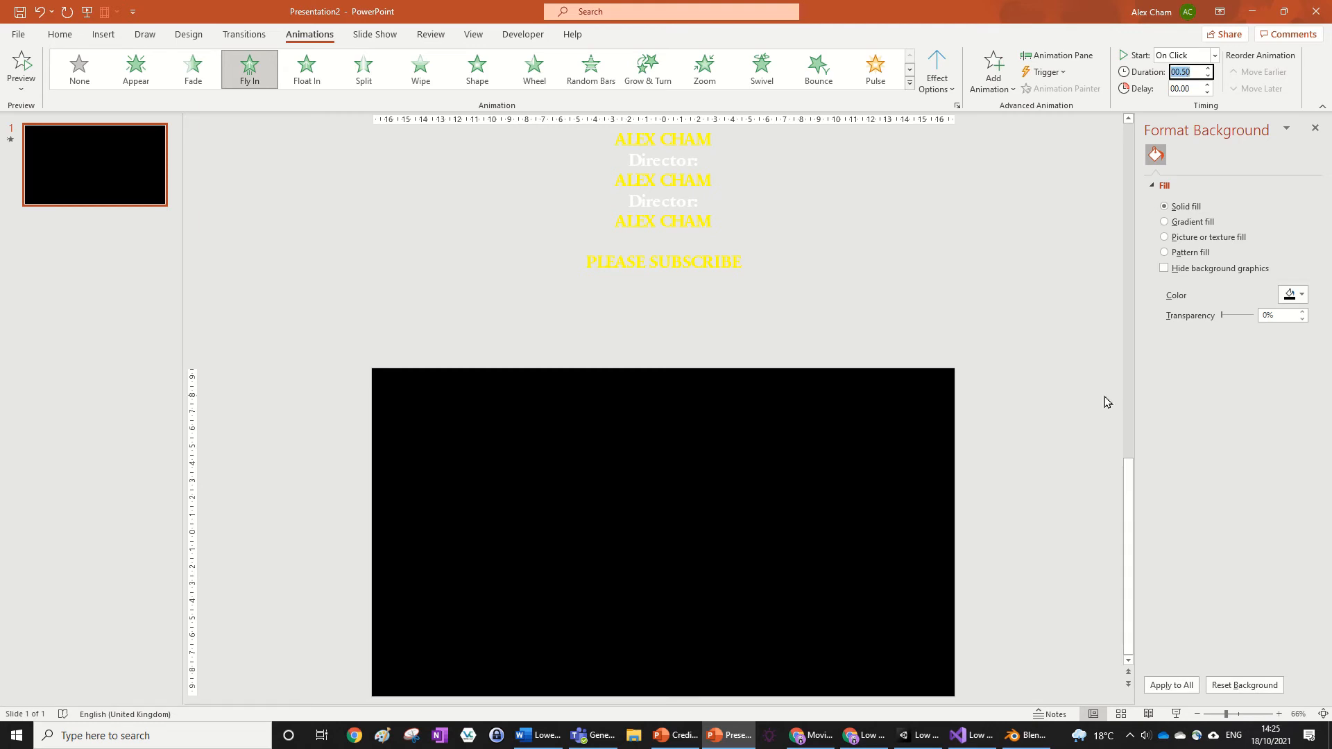
{"action": "left_click", "coordinate": [1057, 56]}
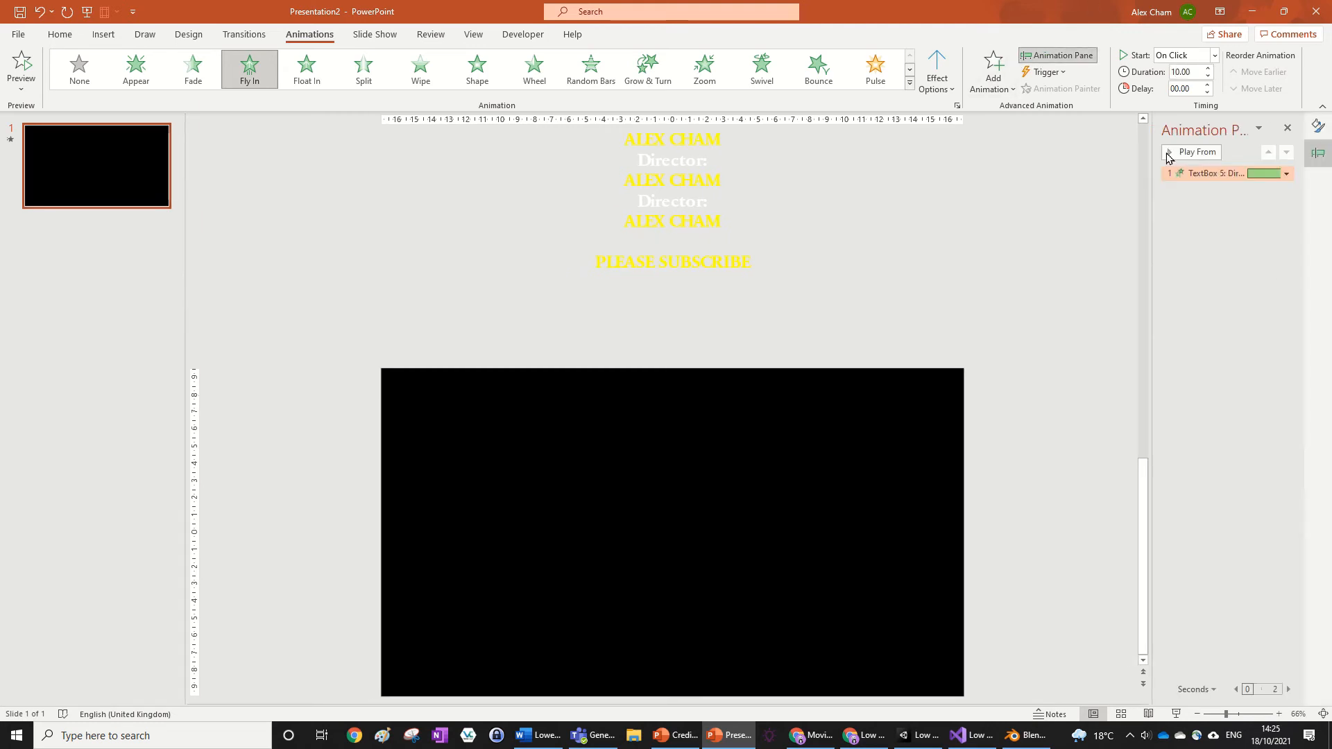
{"action": "left_click", "coordinate": [1197, 153]}
{"action": "type", "text": "20"}
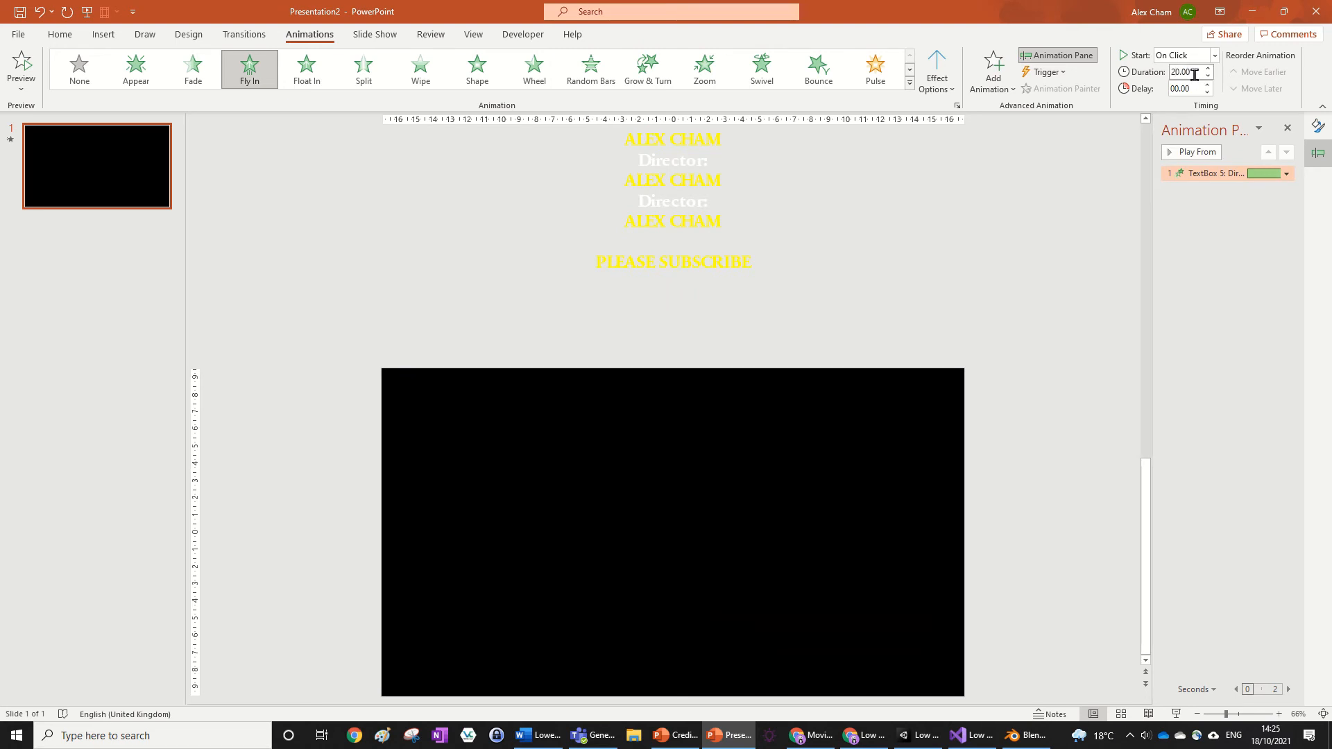
{"action": "left_click", "coordinate": [1194, 152]}
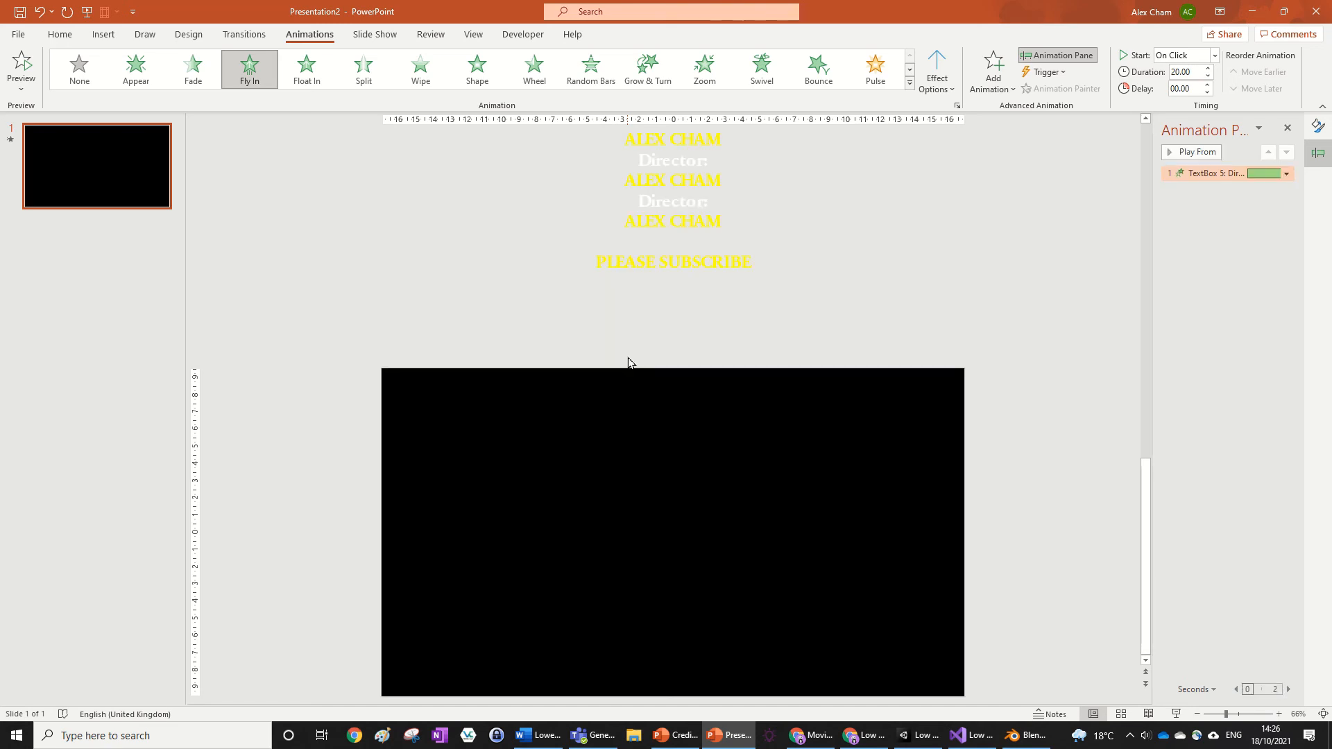
{"action": "mouse_move", "coordinate": [924, 373]}
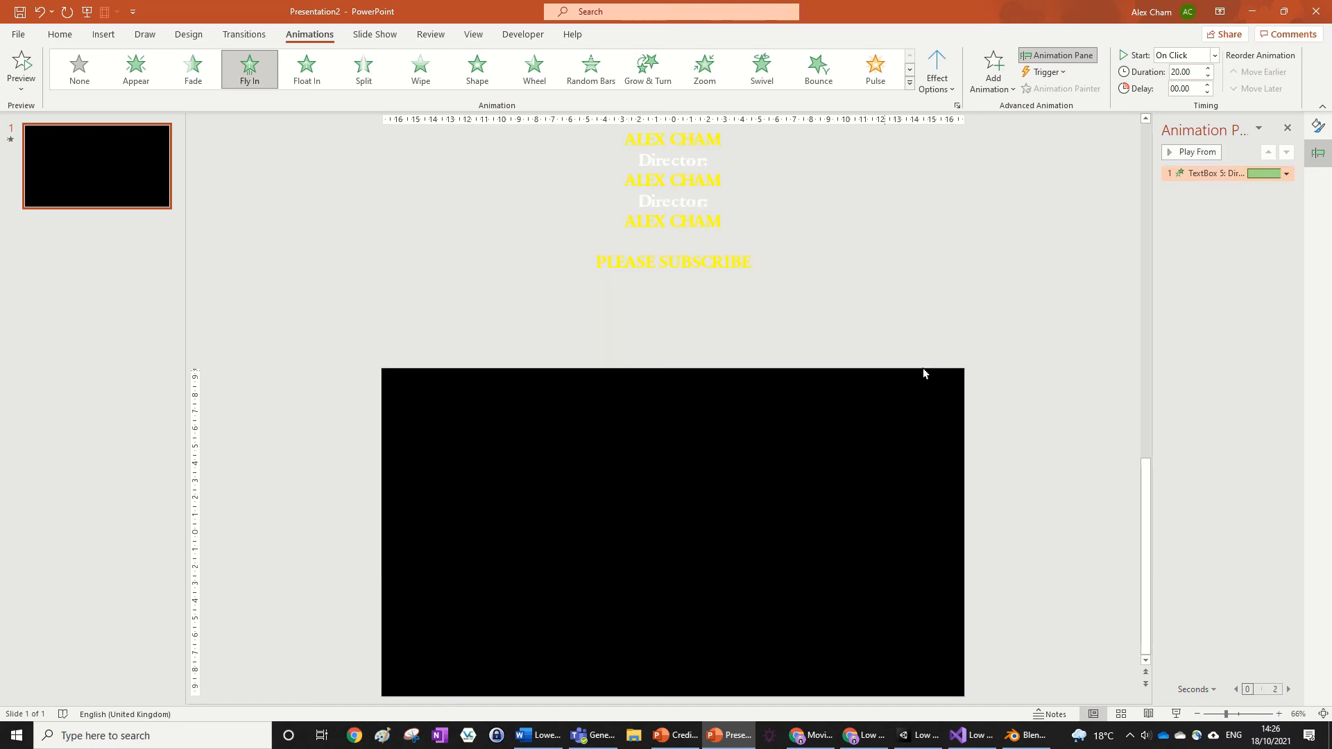
{"action": "mouse_move", "coordinate": [739, 270]}
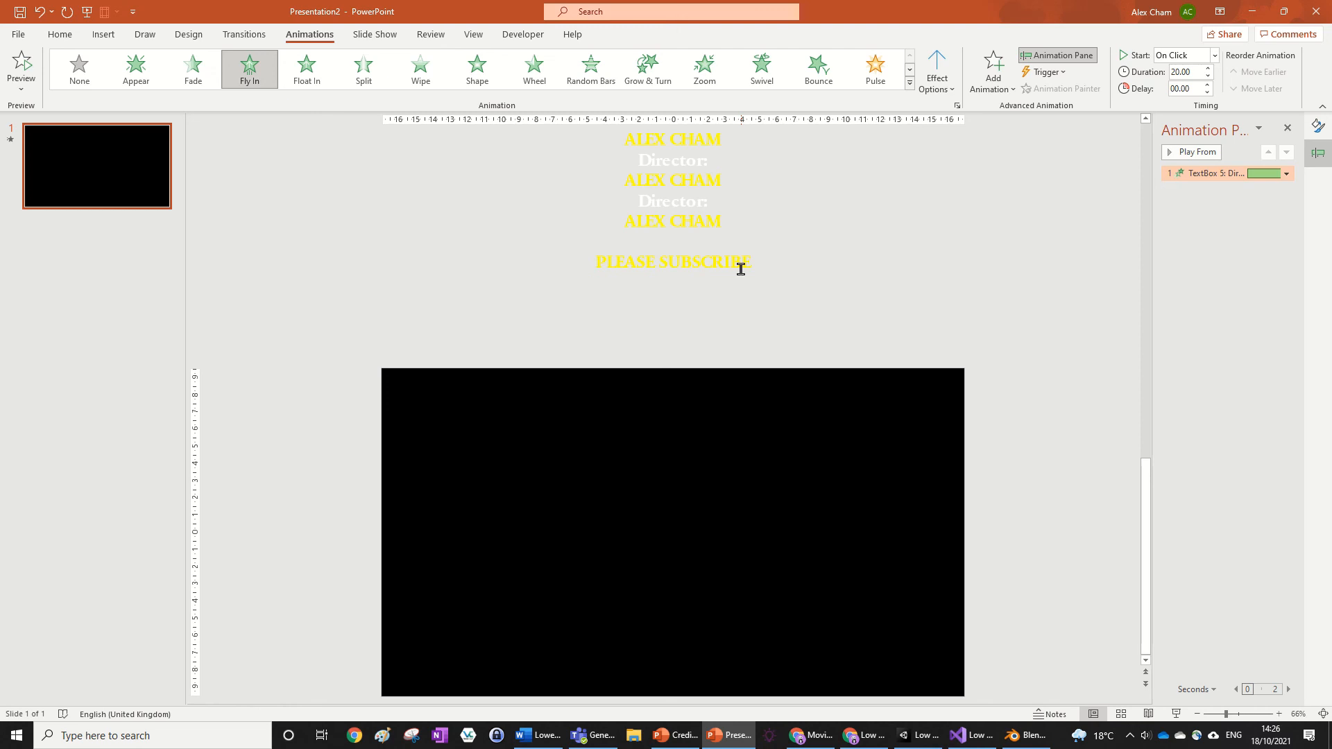
{"action": "mouse_move", "coordinate": [947, 274]}
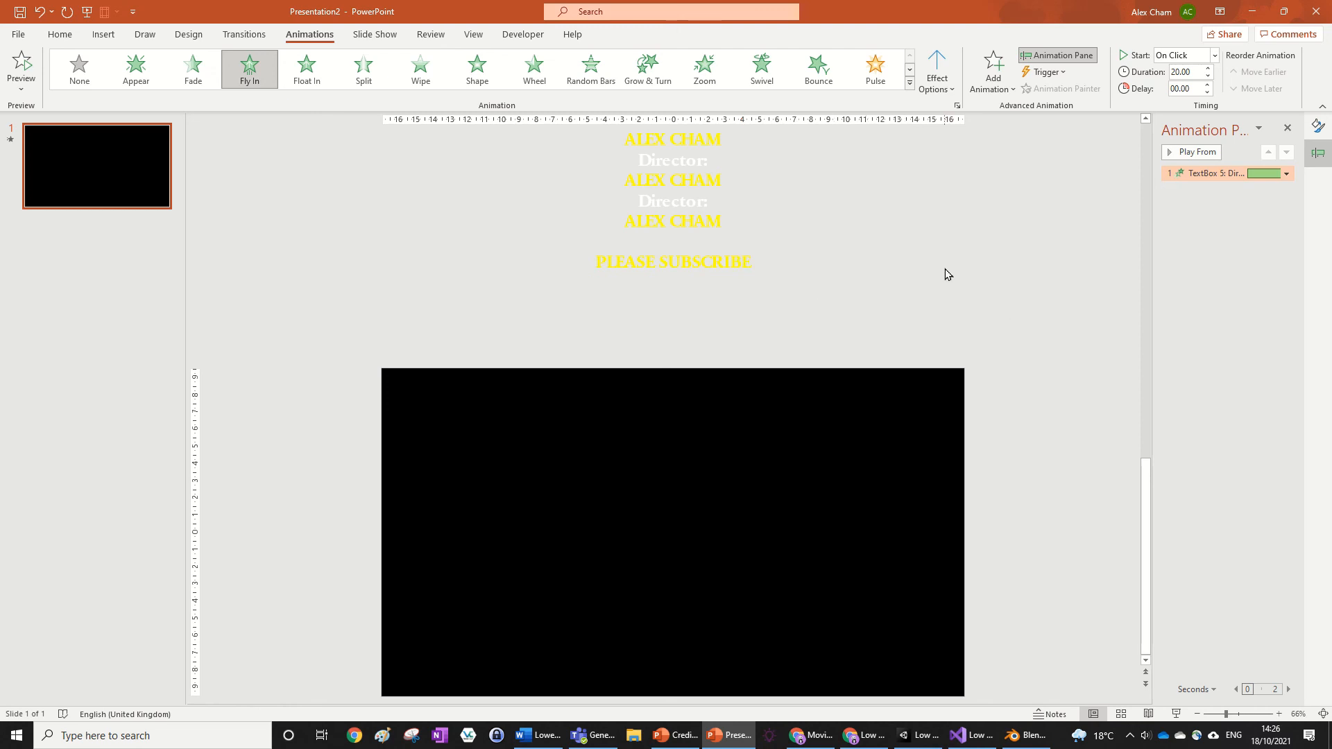